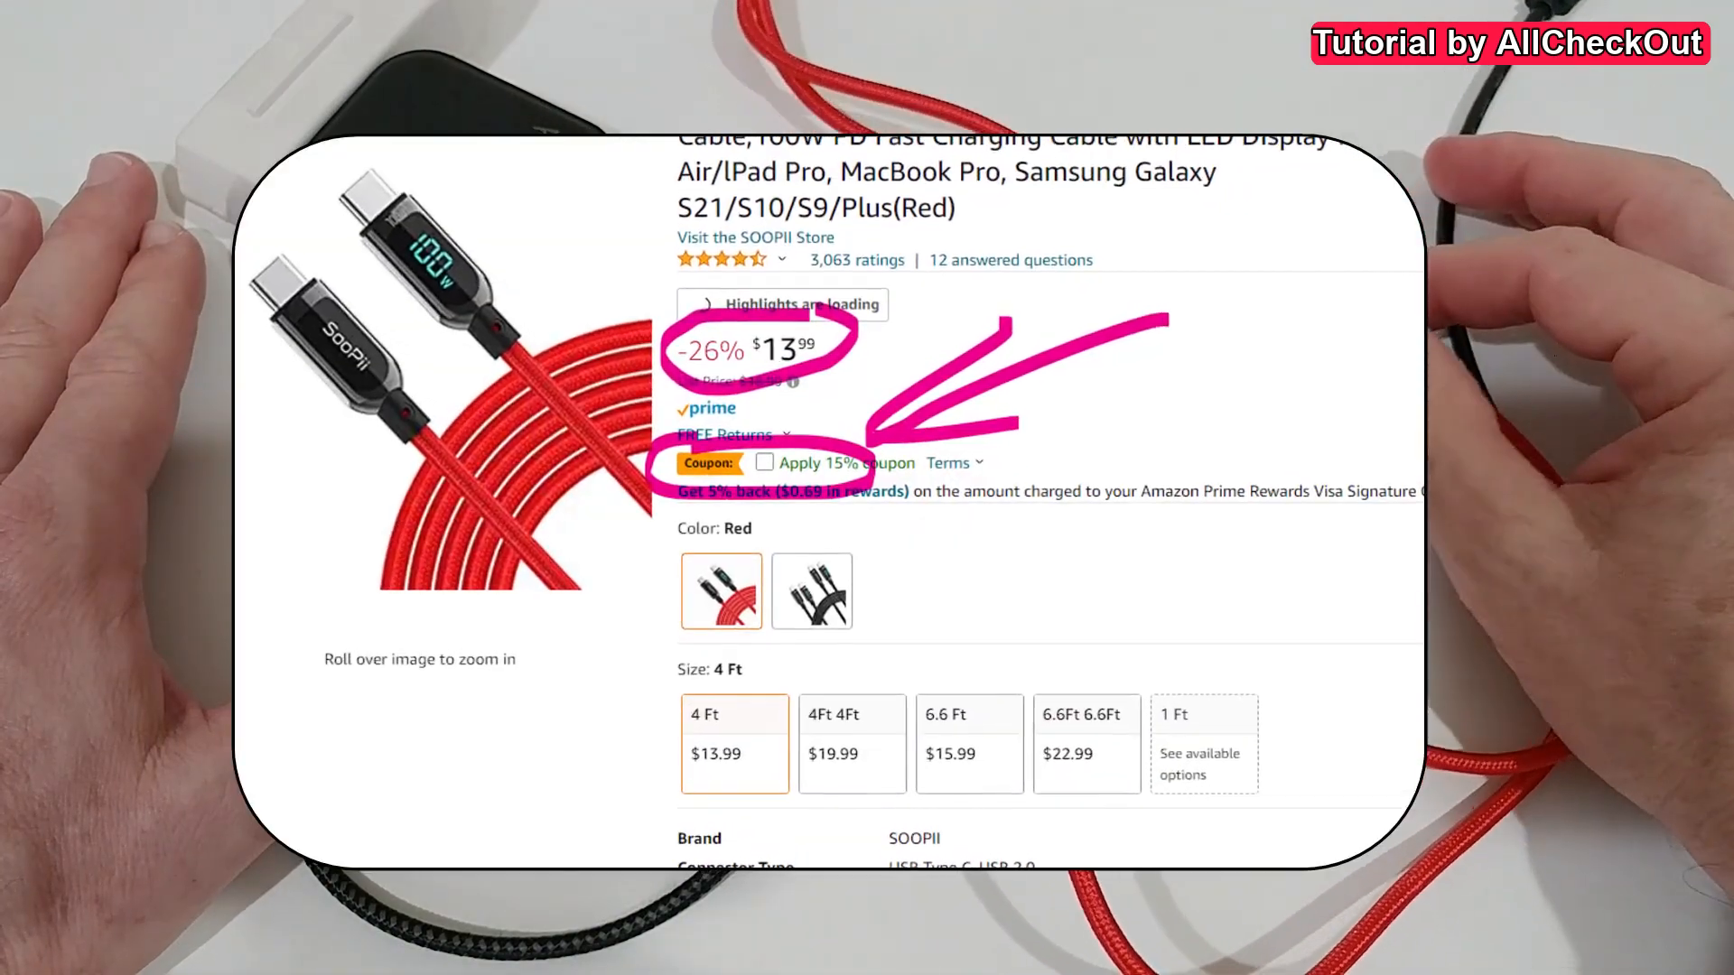
pyautogui.scroll(-3)
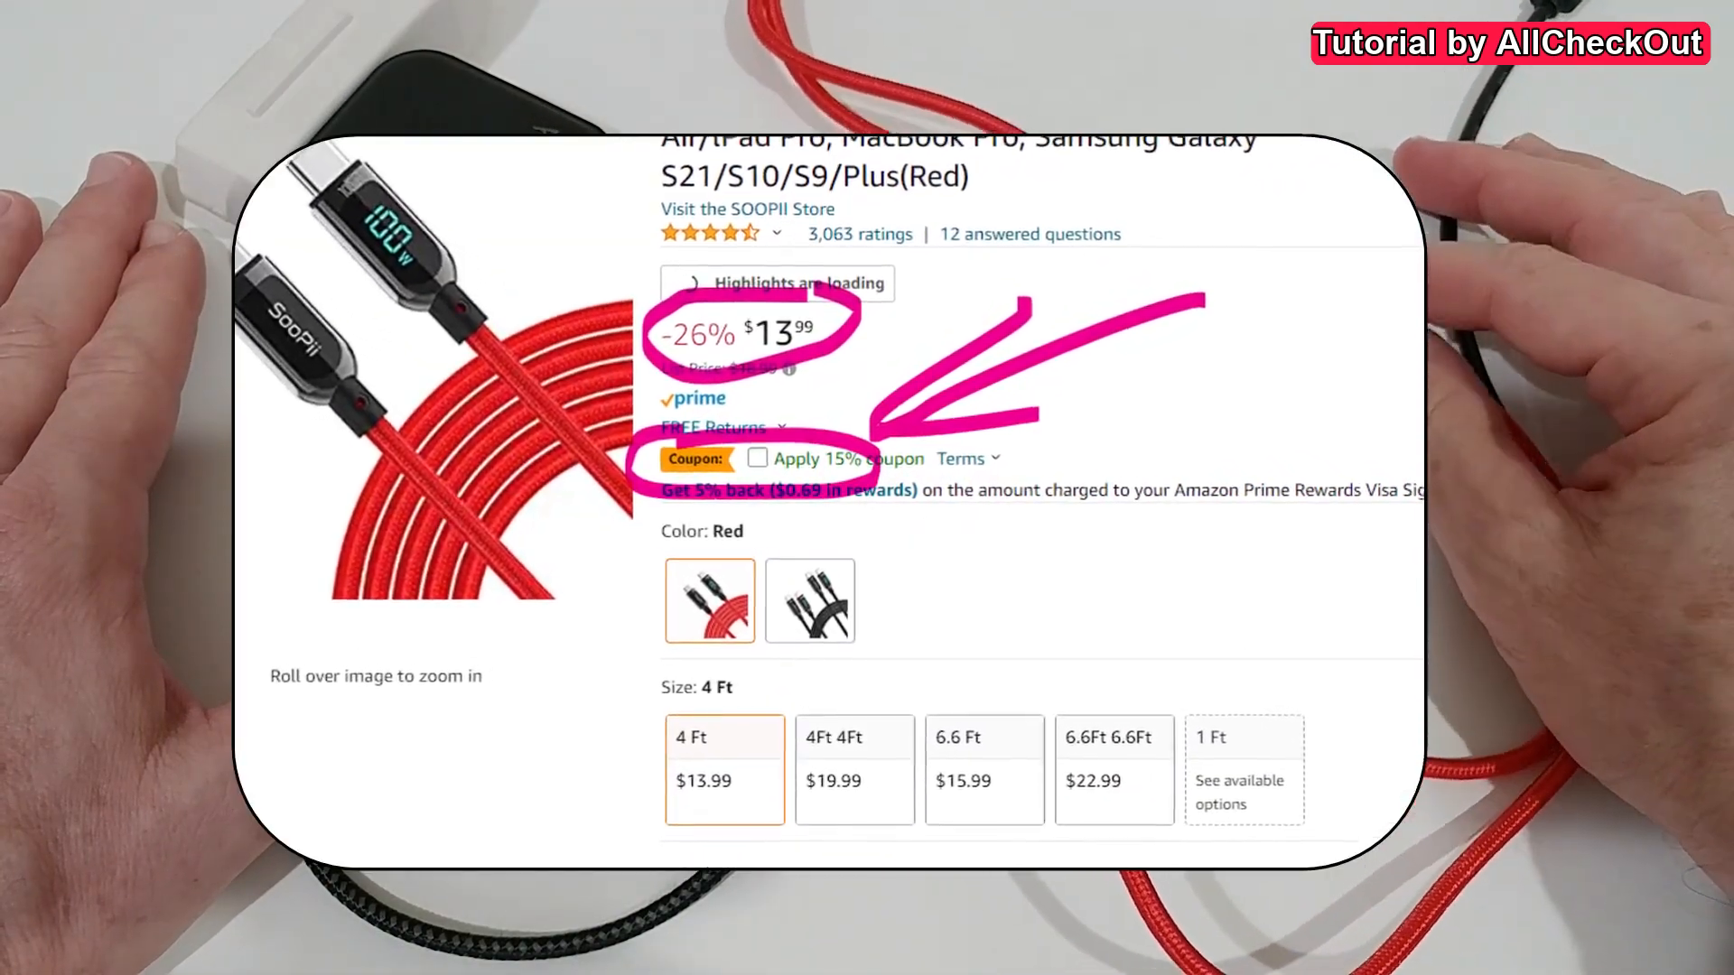
pyautogui.scroll(-3)
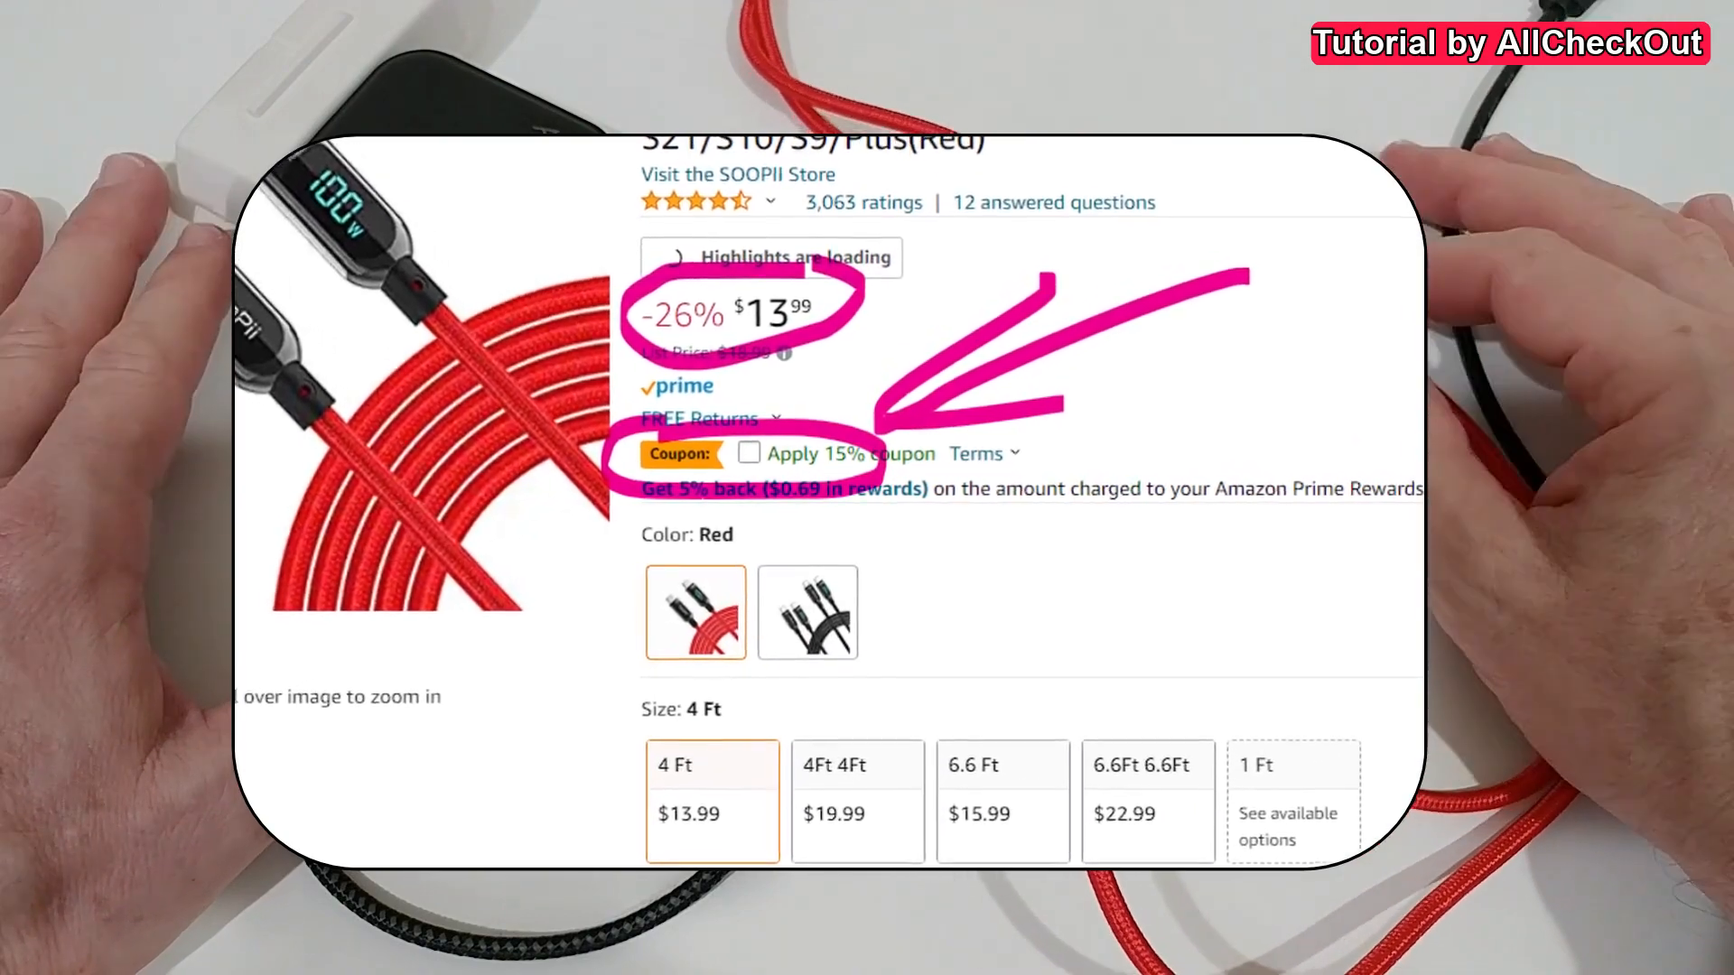